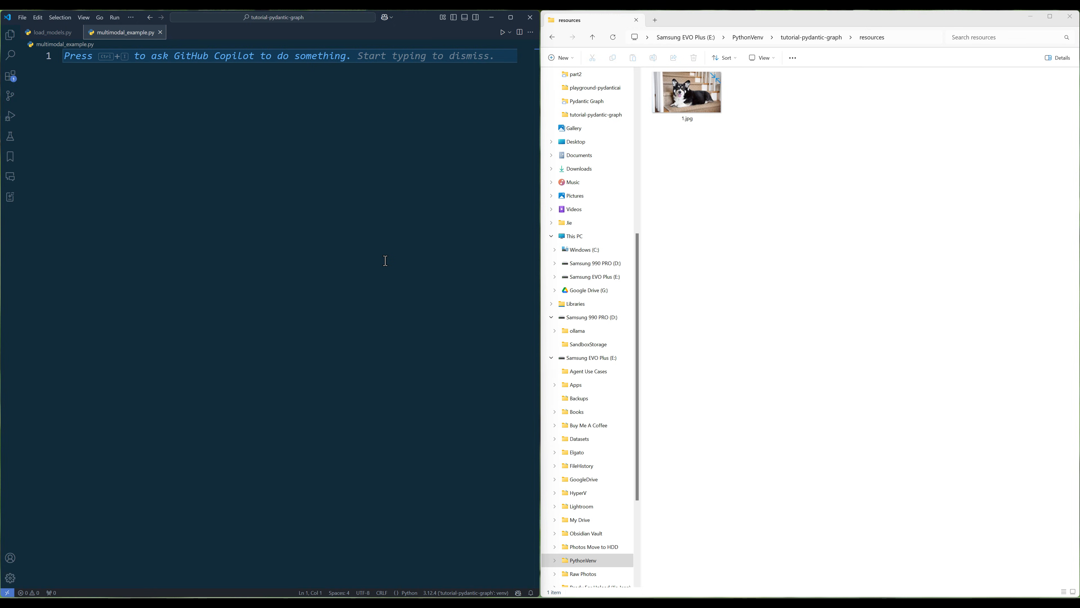
Add imports for base64, Agent from pydantic_ai and OPENAI_MODEL from load_models
type("import base64")
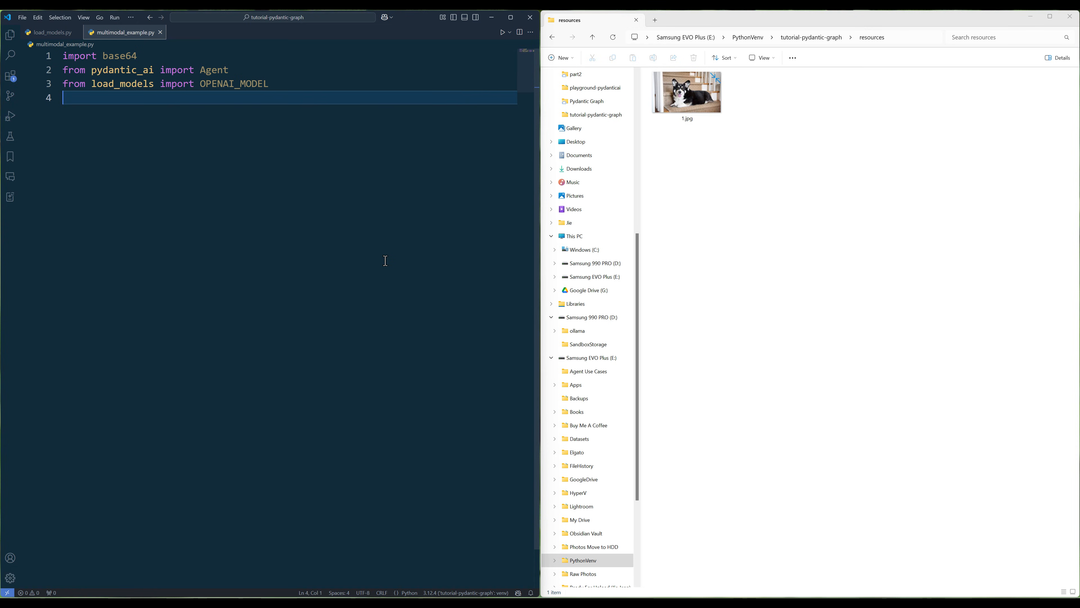
Define an Agent on OPENAI_MODEL returning str and base64-encode ./resources/1.jpg via an rb file read
type("agent = Agent(")
type("base64_image = base64.b64encode(image_file.read()).decode()")
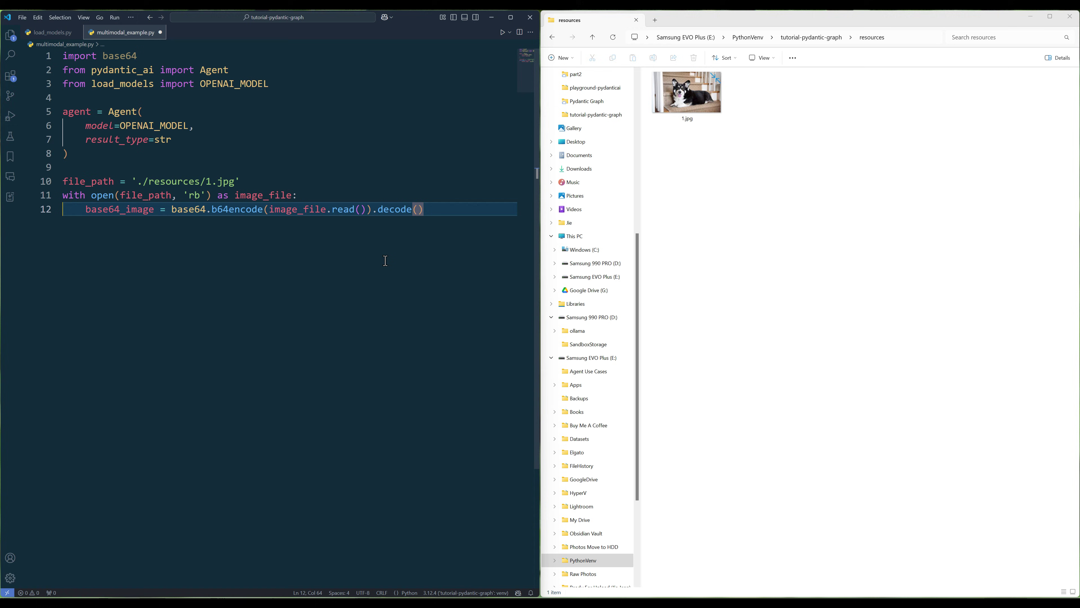
key("Enter")
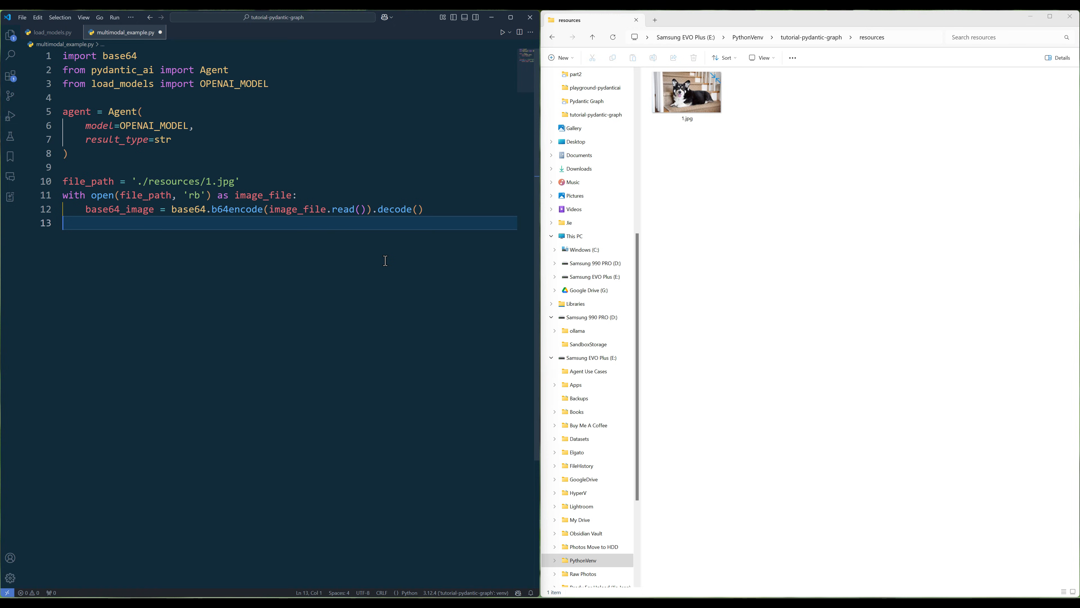
key("Enter")
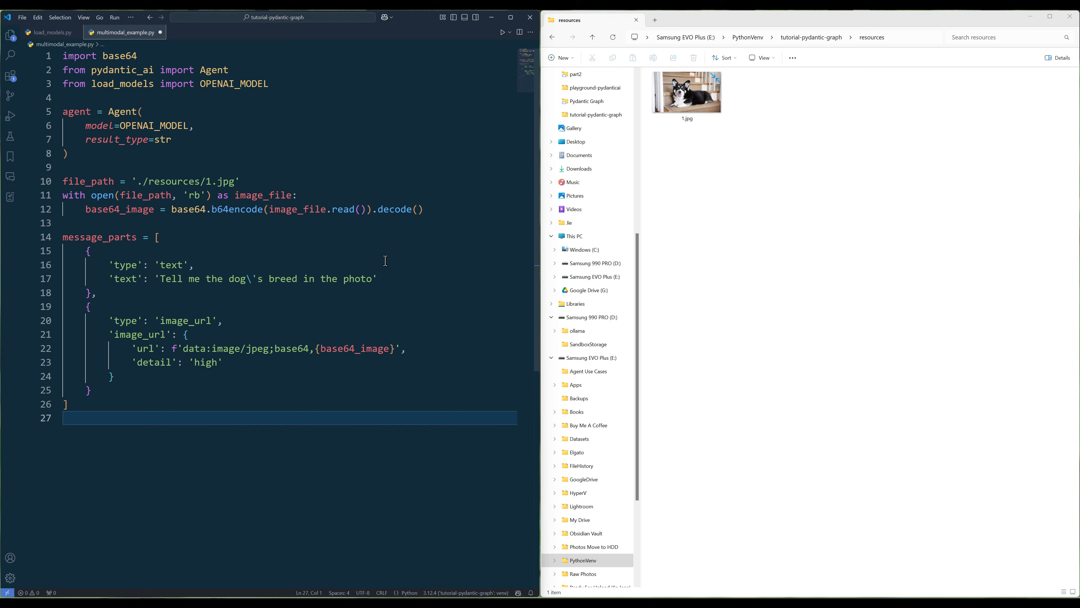
Finish the message_parts list and add result = agent.run_sync(message_parts) below it
key("Enter")
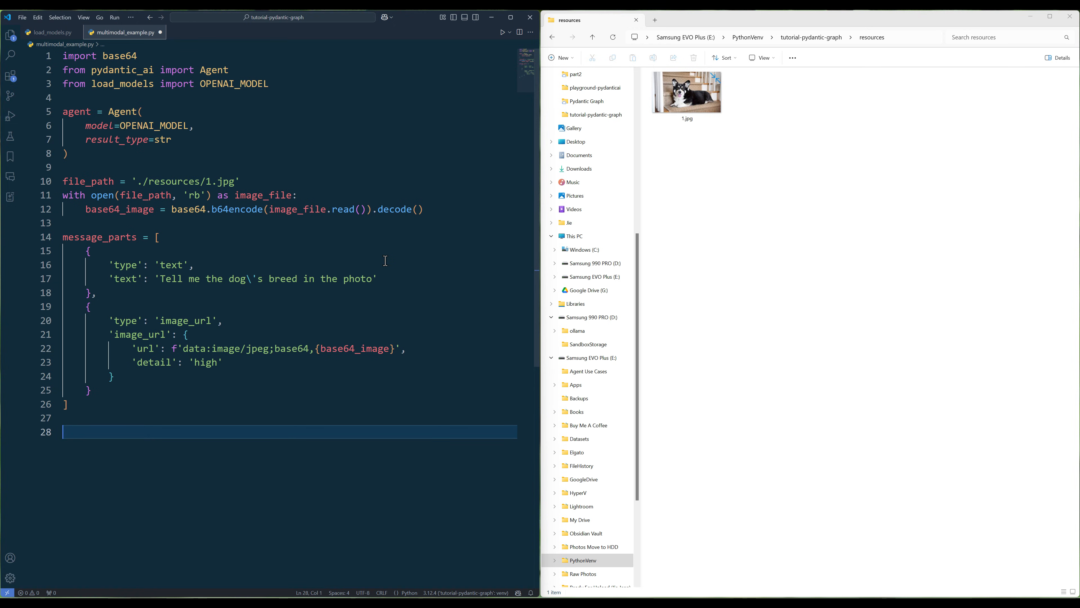
type("result = agent.run_sync(message_parts)")
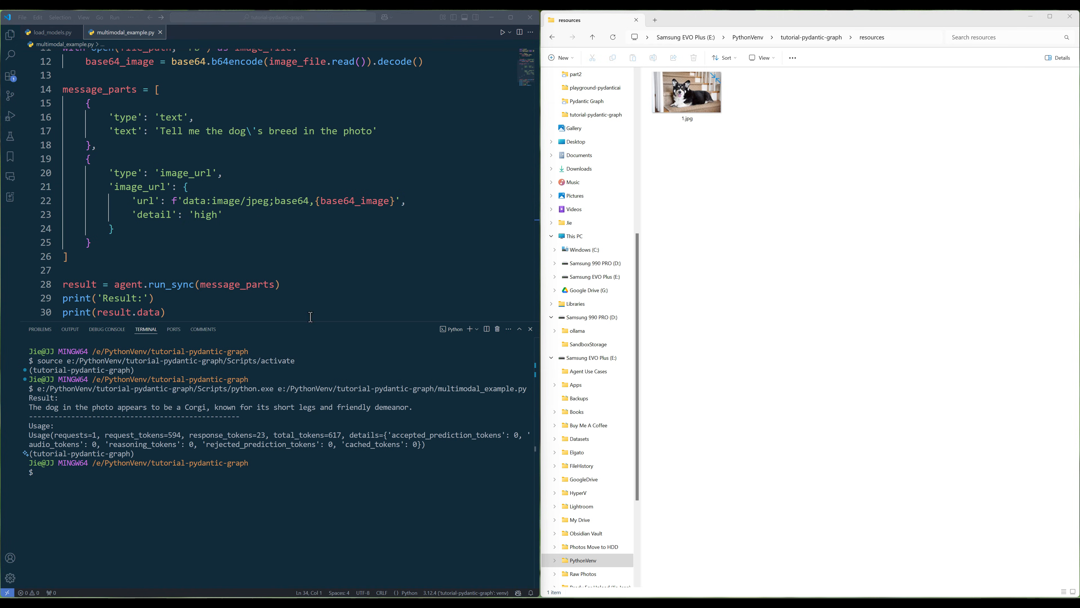
Highlight the base64 data URL f-string on line 22 after the terminal reports the dog is a Corgi
left_click_drag(174, 200, 401, 200)
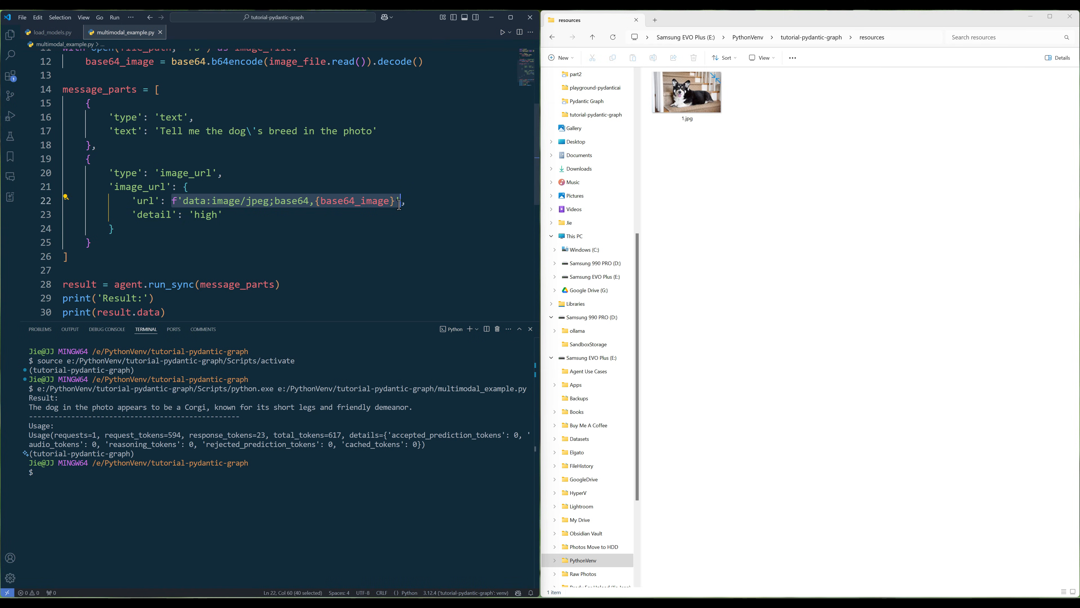